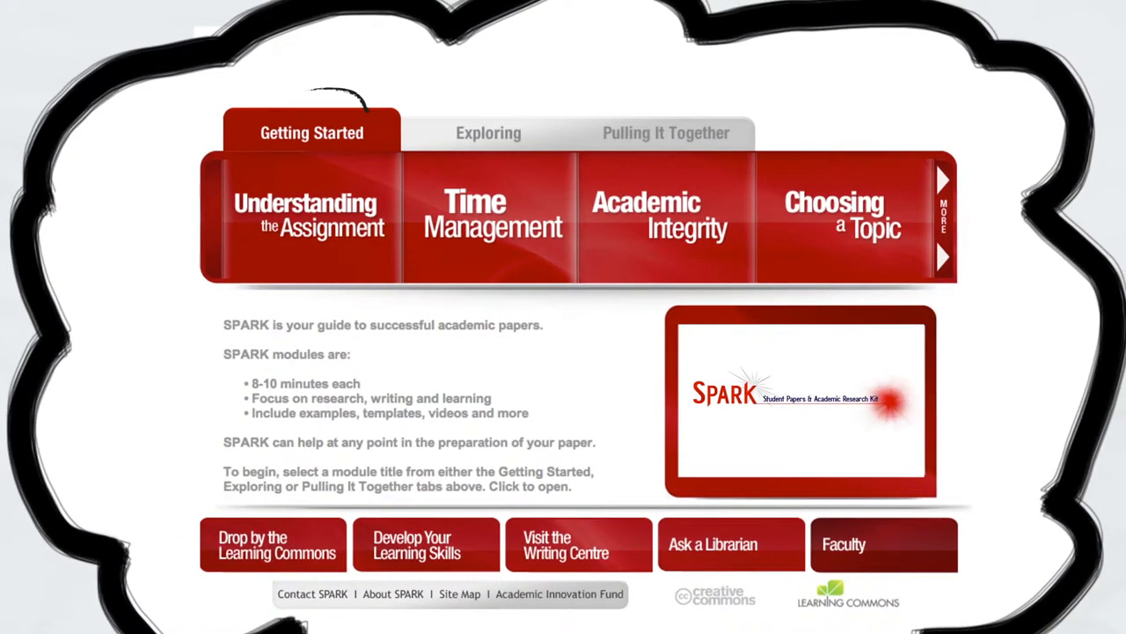
# Browse the Exploring and Pulling It Together section tabs on the home page
pyautogui.click(488, 132)
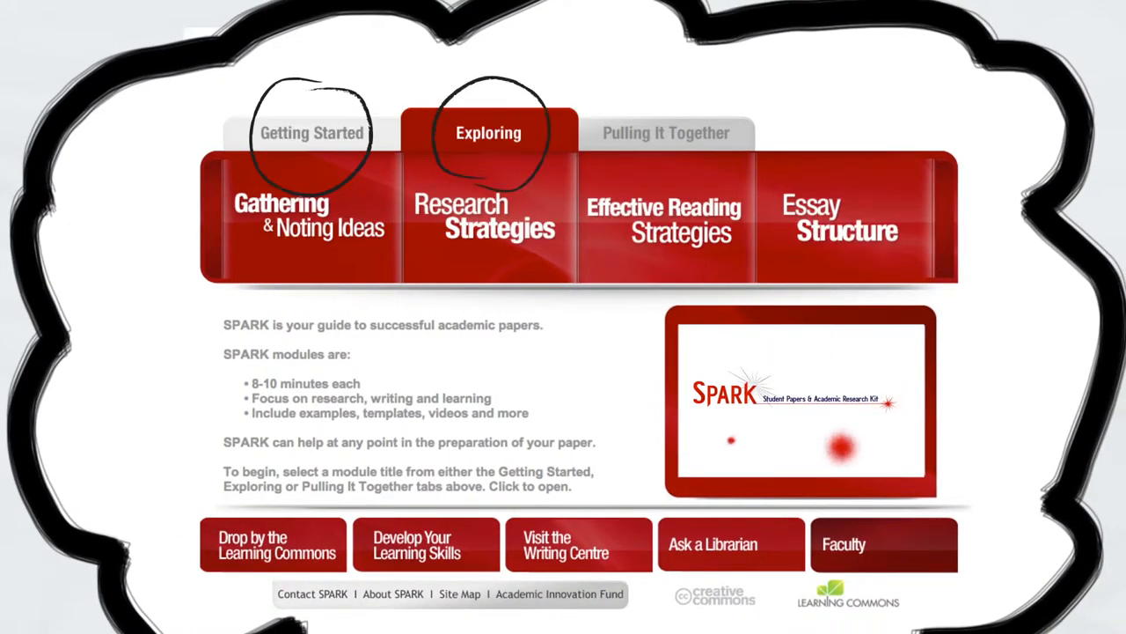
pyautogui.click(665, 132)
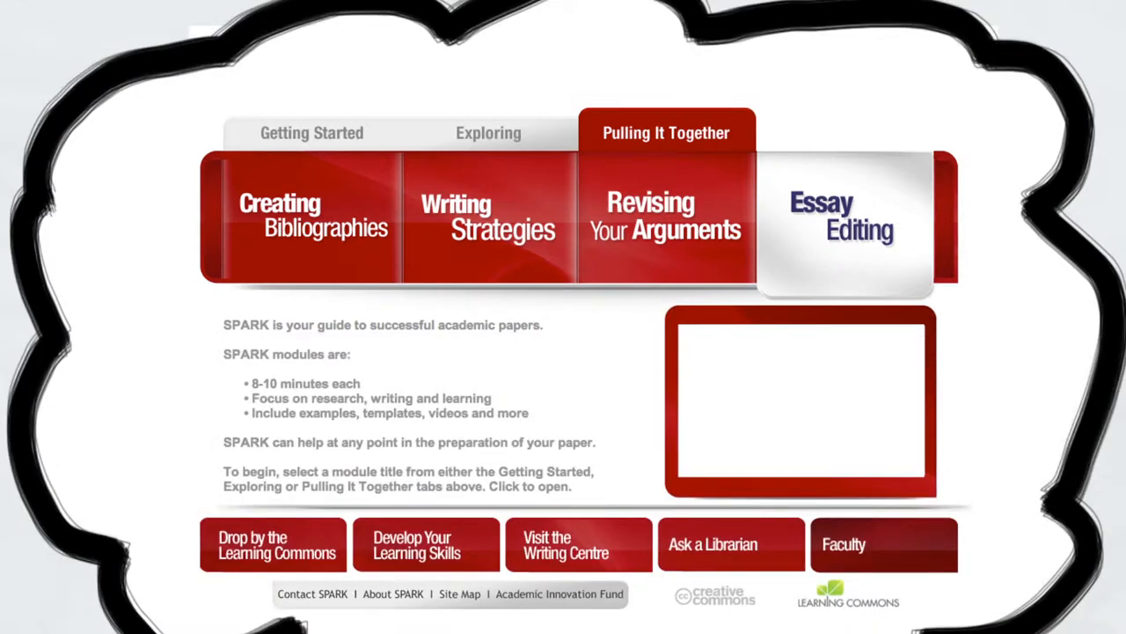
pyautogui.click(311, 133)
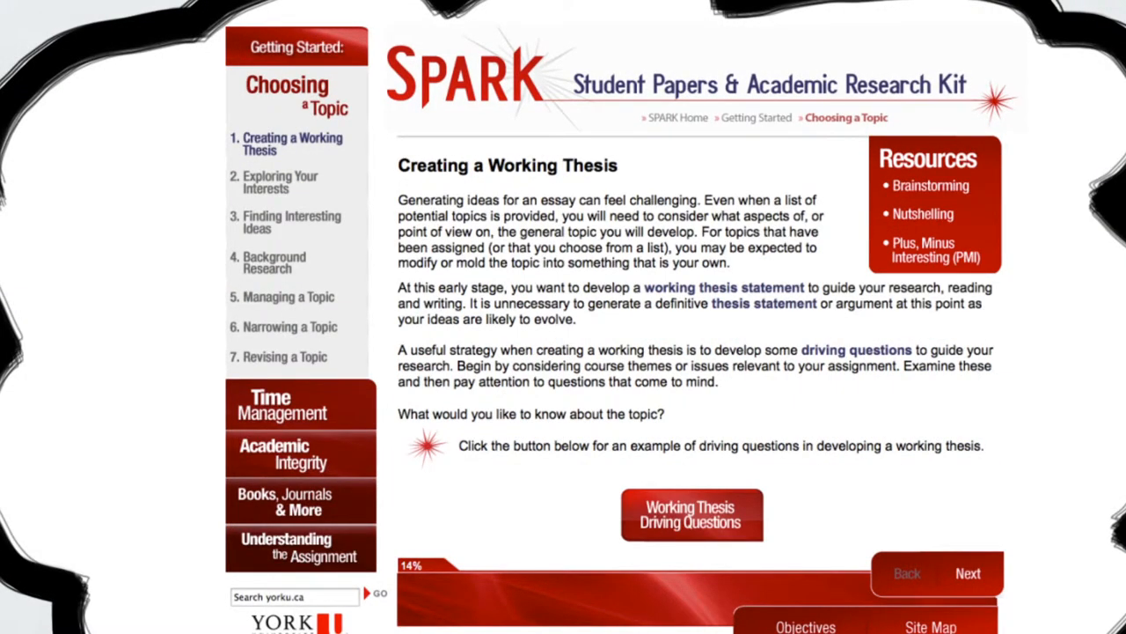
# Open the Books, Journals & More module from its tile
pyautogui.click(967, 573)
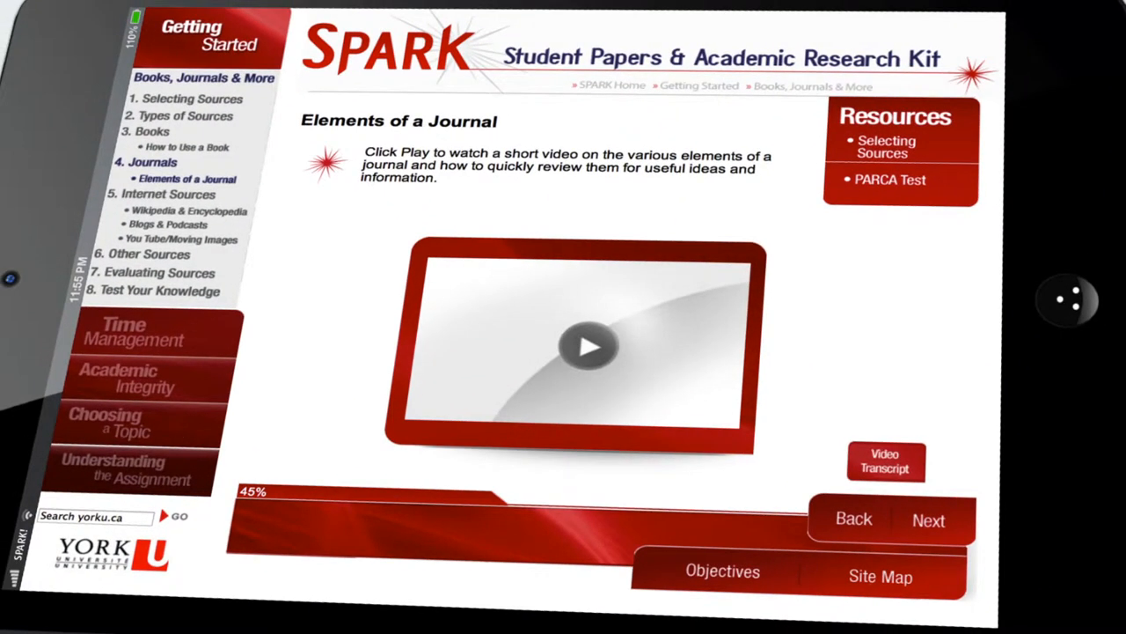
pyautogui.click(881, 576)
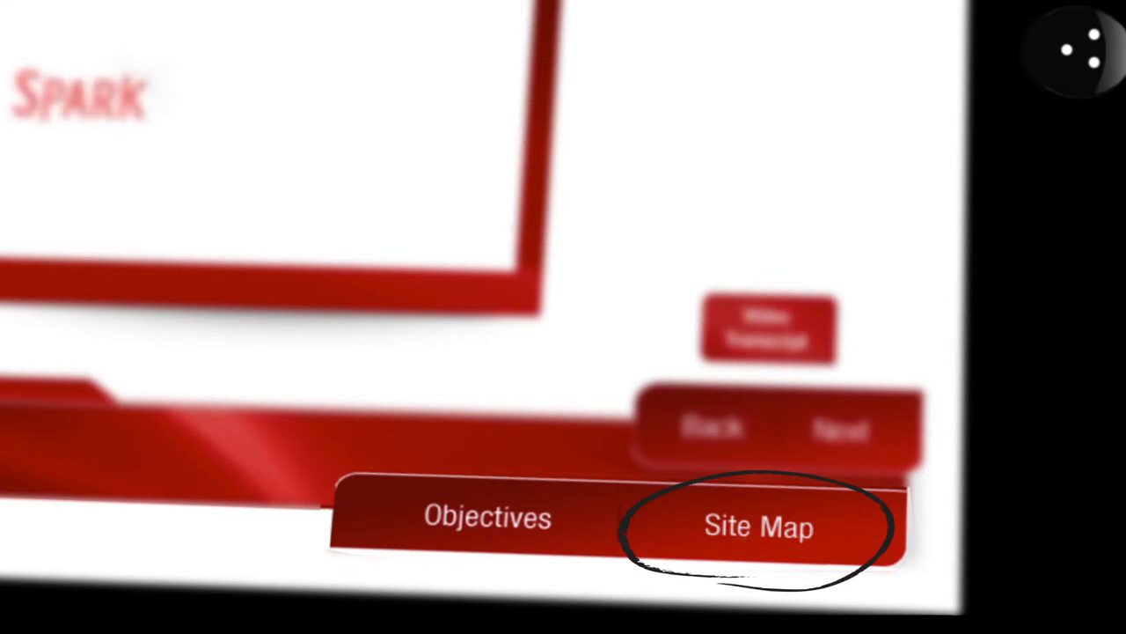
pyautogui.click(759, 525)
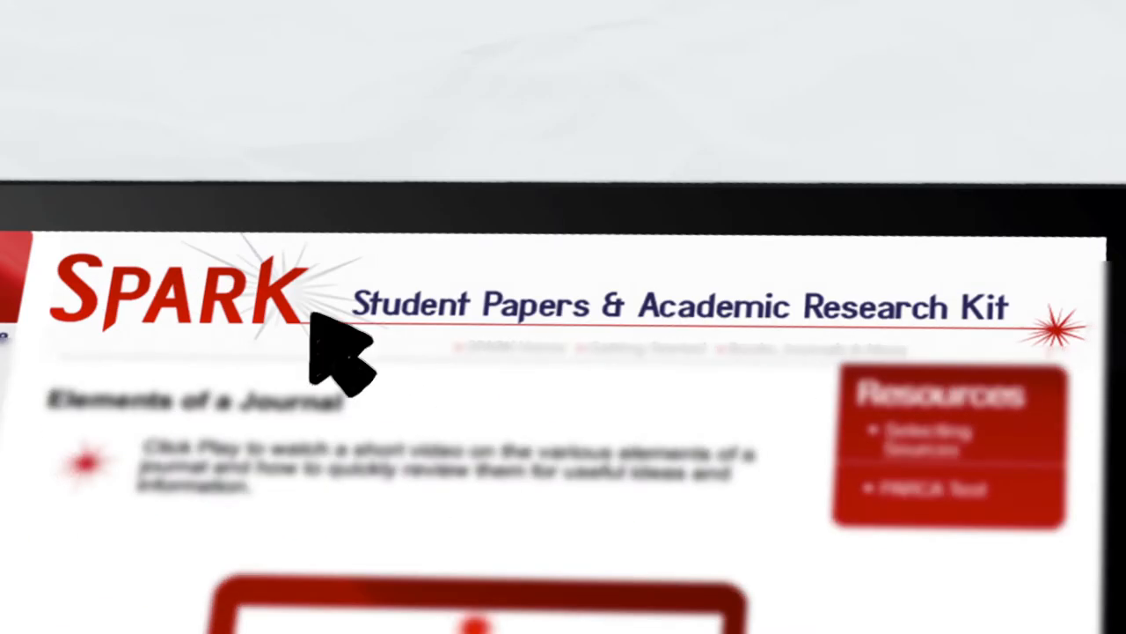